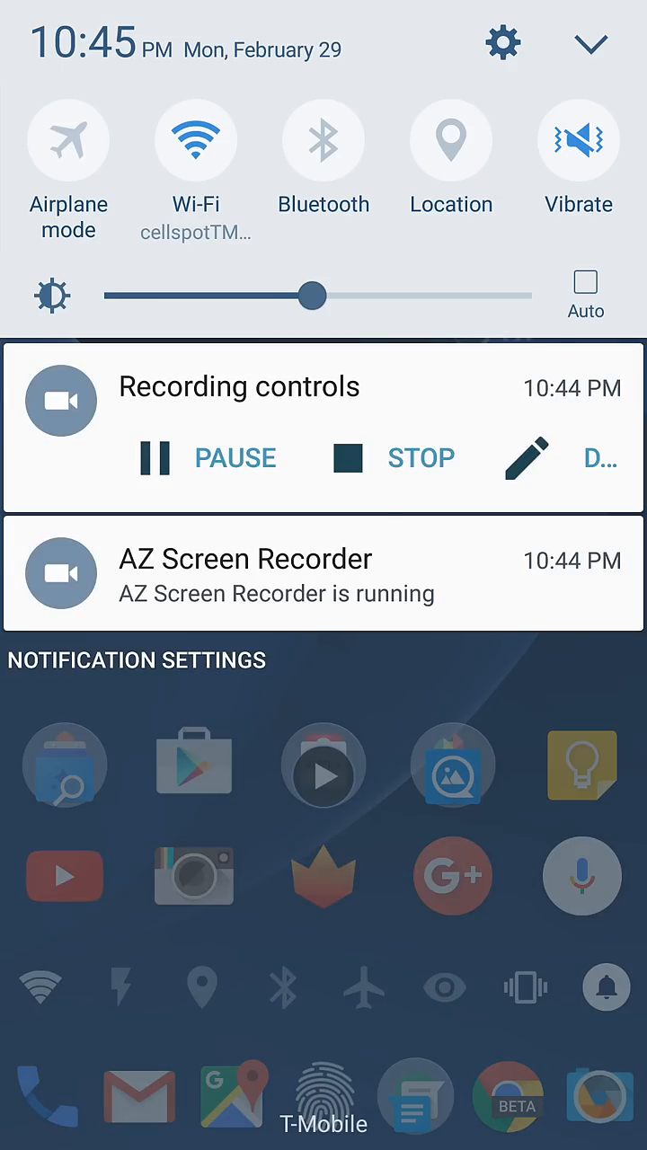
View the Phone app's empty light call log, then reopen Settings scrolled toward Themes.
left_click(502, 42)
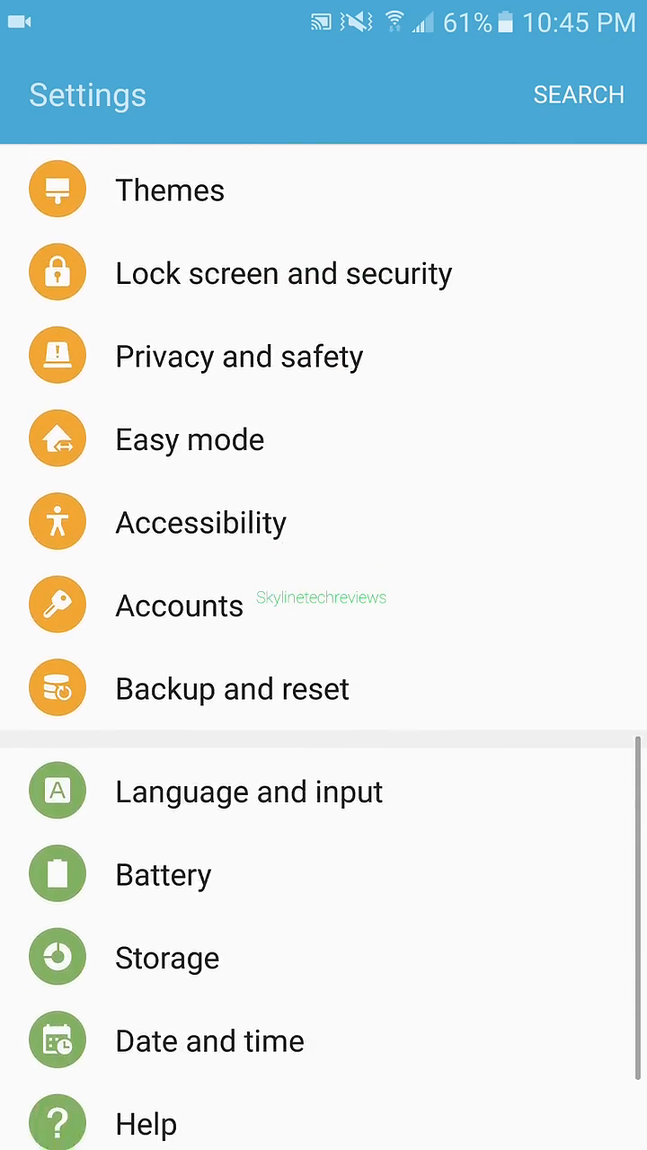
left_click(169, 189)
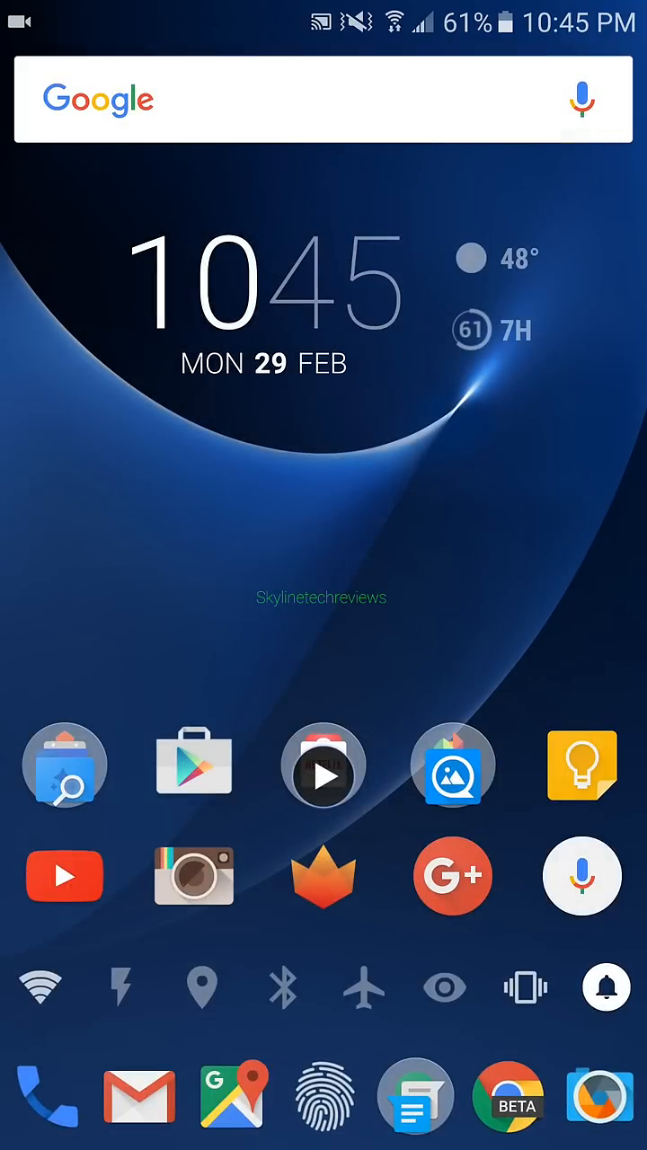
left_click(46, 1093)
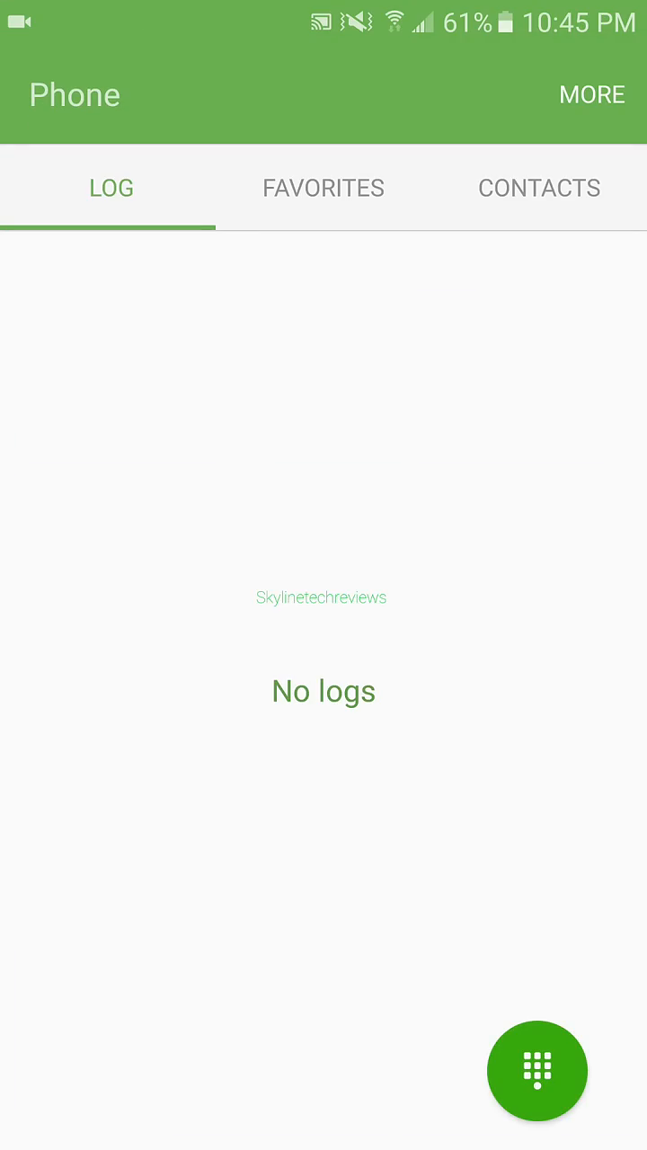
key("home")
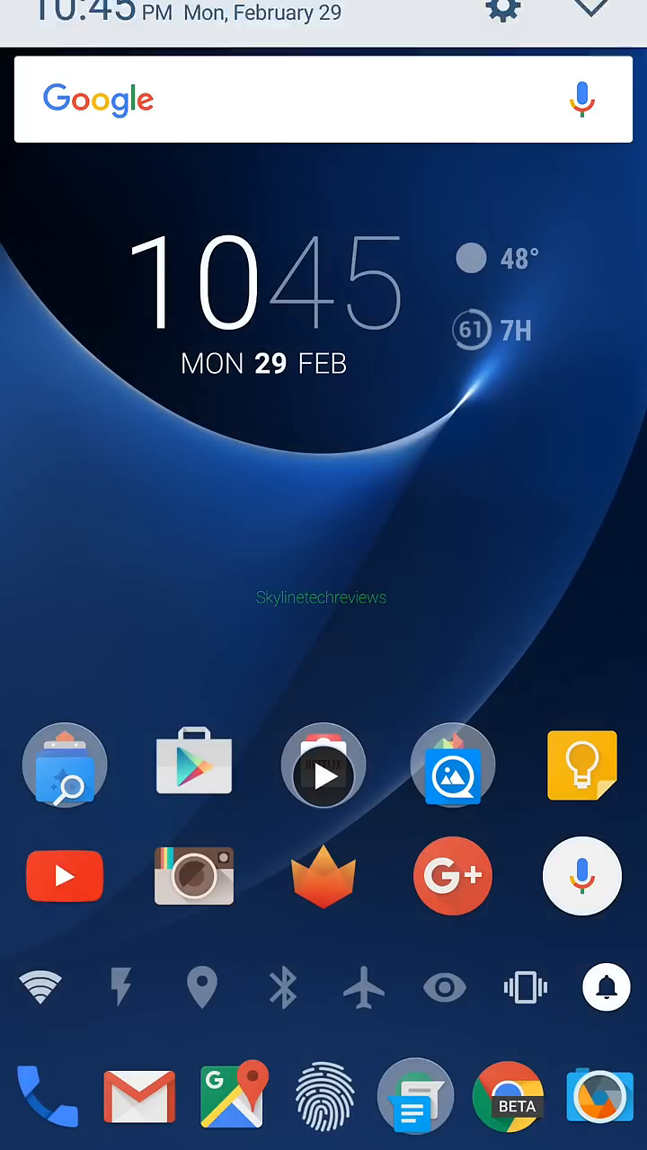
left_click(503, 13)
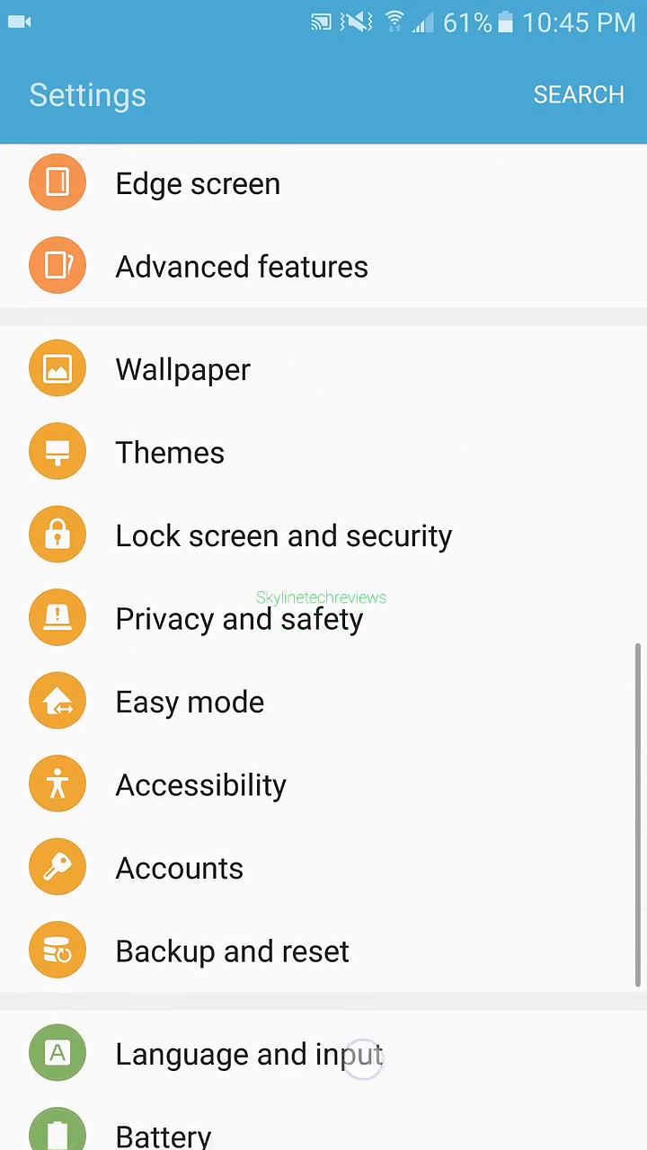
scroll("down", 3)
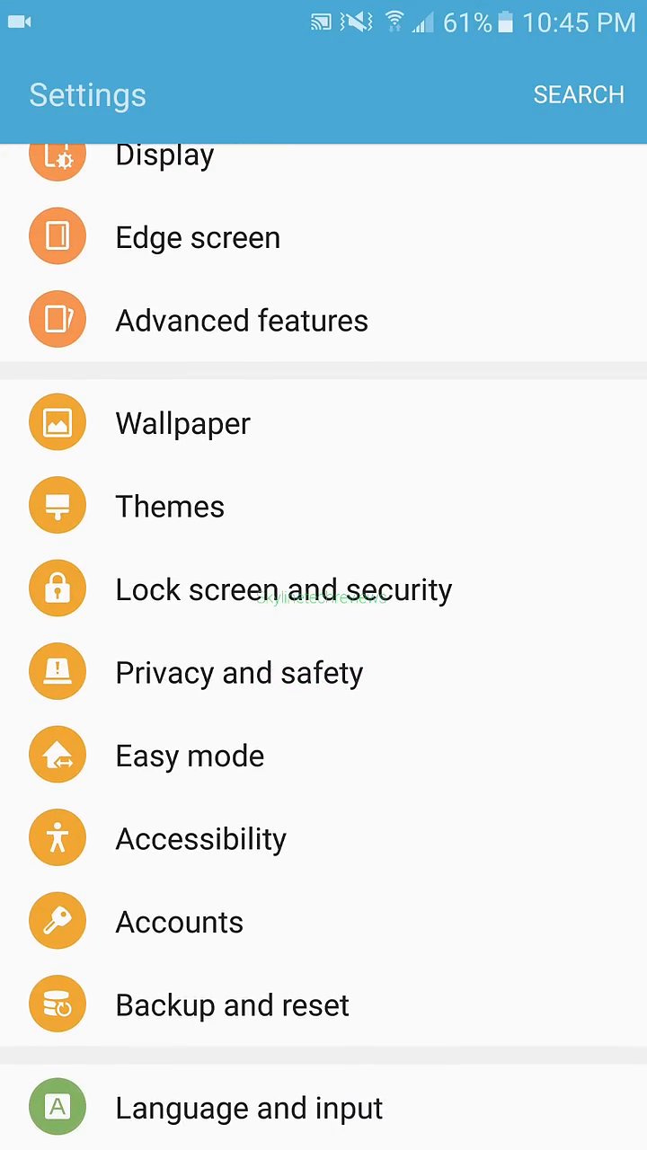
Open Material Dark in Themes, swipe through its previews, and start applying it.
left_click(170, 505)
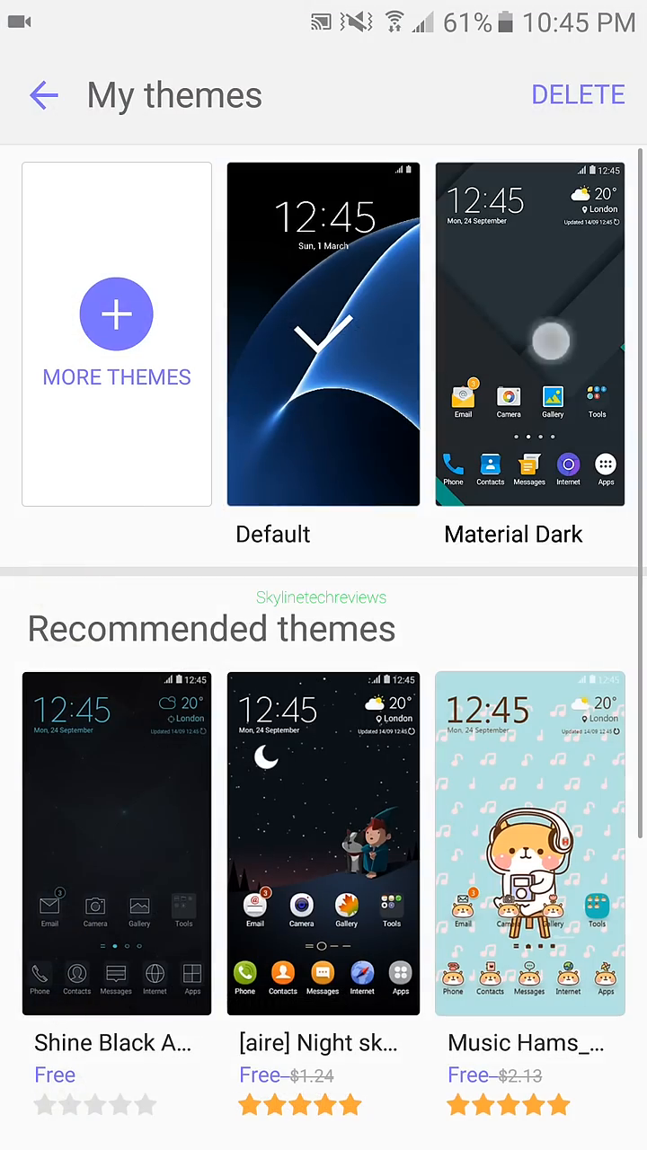
left_click(529, 334)
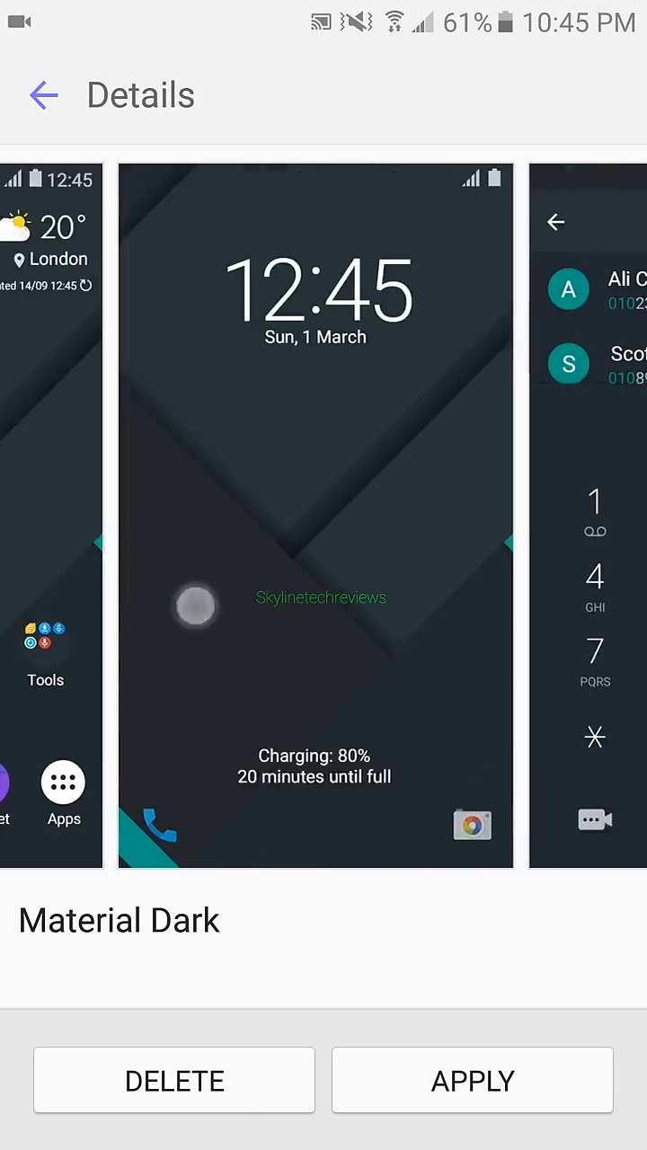
scroll("left", 3)
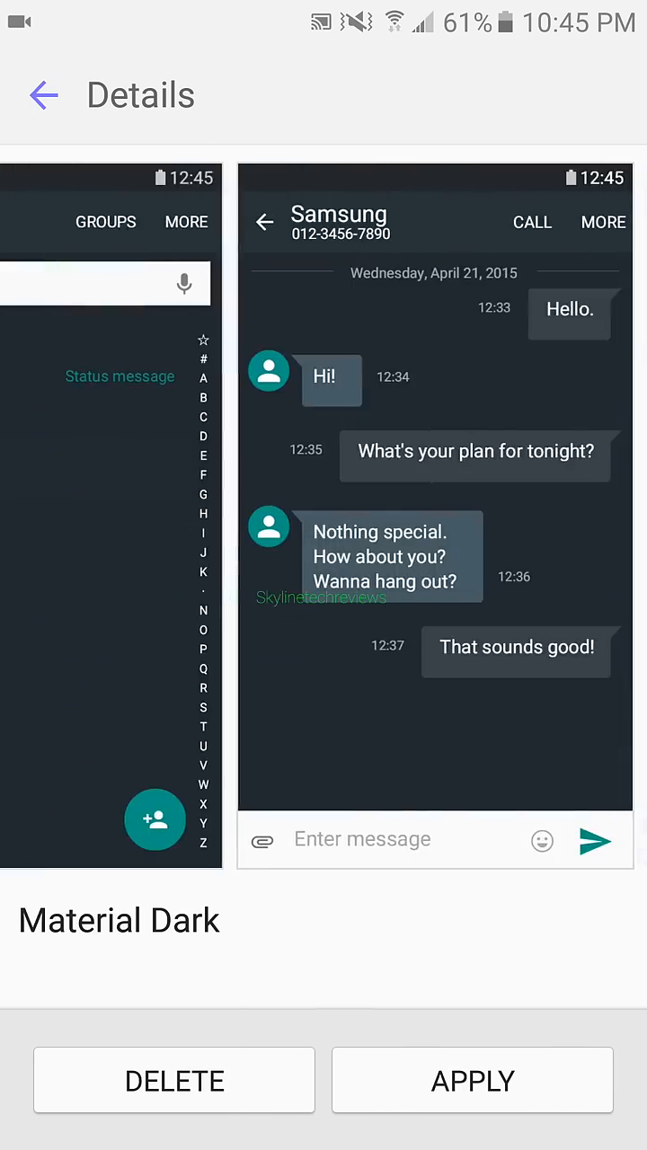
scroll("left", 3)
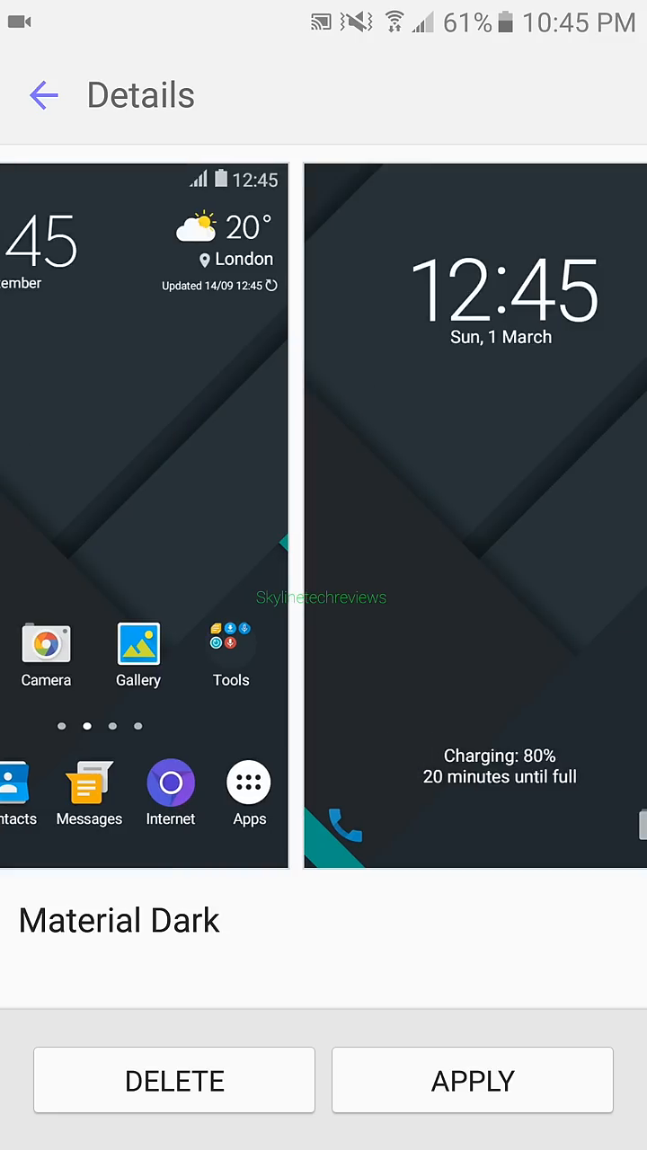
left_click(472, 1080)
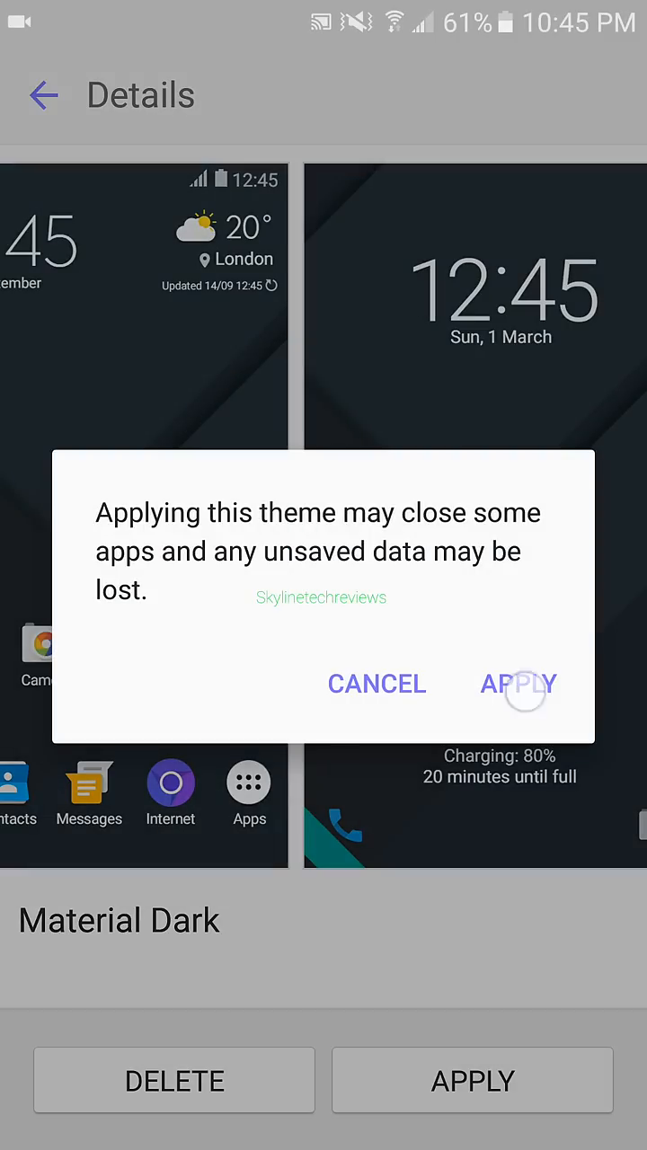
Confirm applying Material Dark, then reopen Settings to see the dark teal list.
left_click(519, 684)
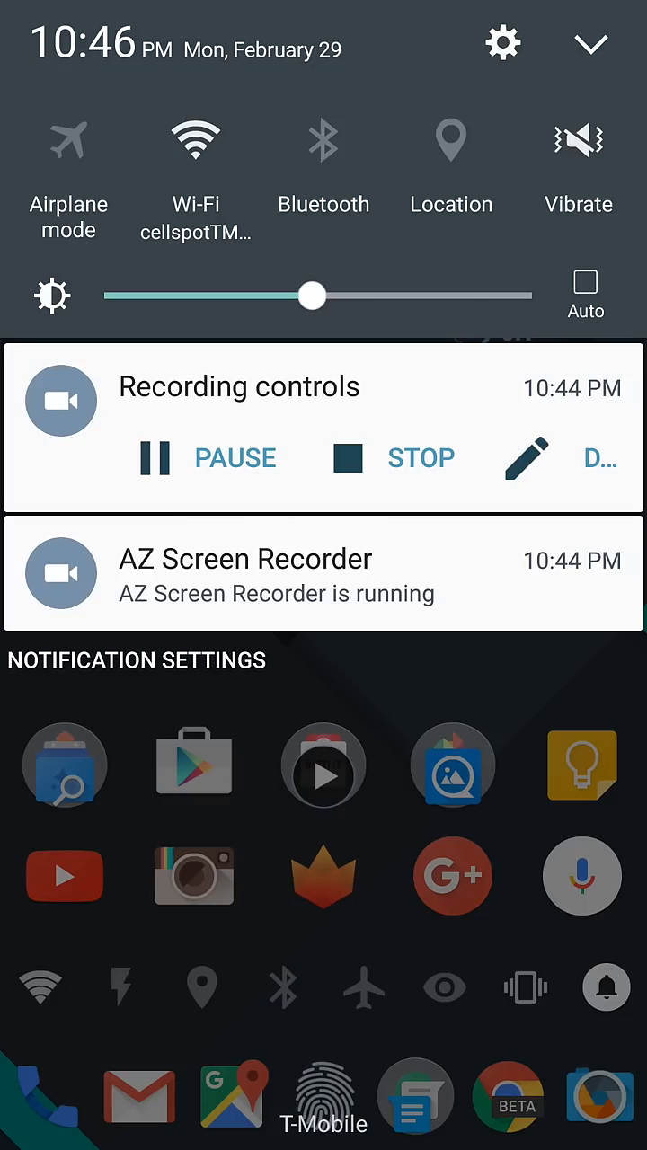
left_click(501, 44)
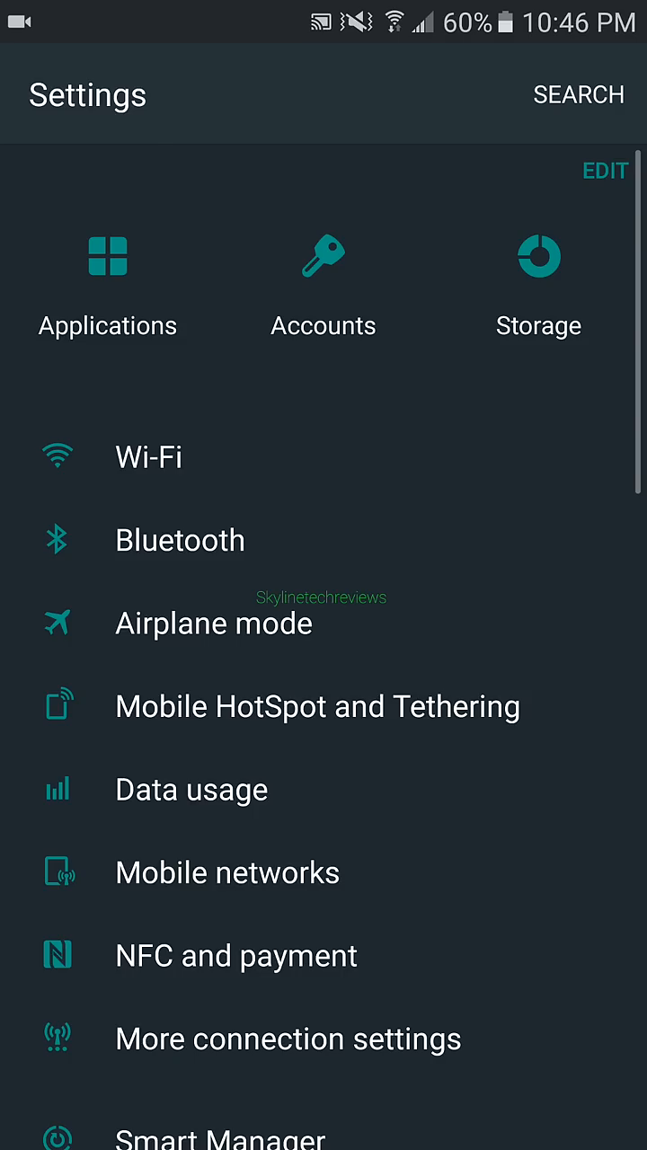